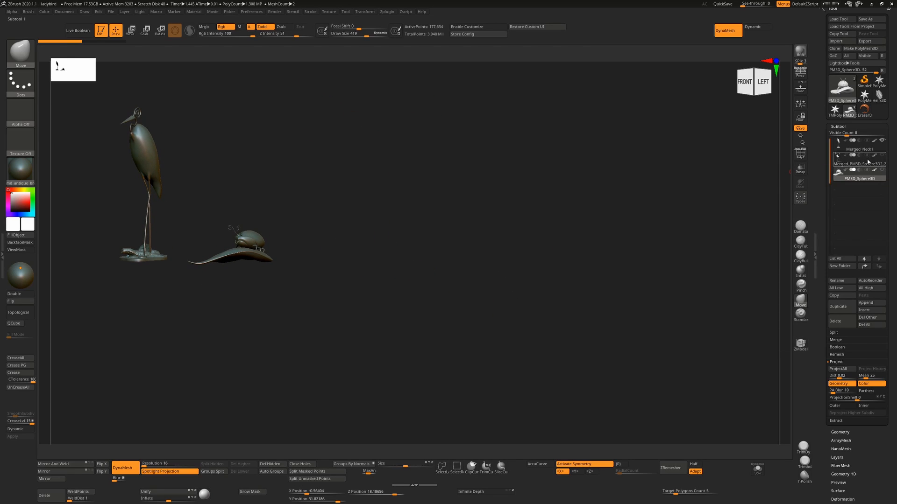
# Draw the Merged_Neck1 heron, the Merged_PM3D_Sphere3D2_2 bird on rocks and the PM3D_Sphere3D ladybird on the canvas.
pyautogui.click(857, 149)
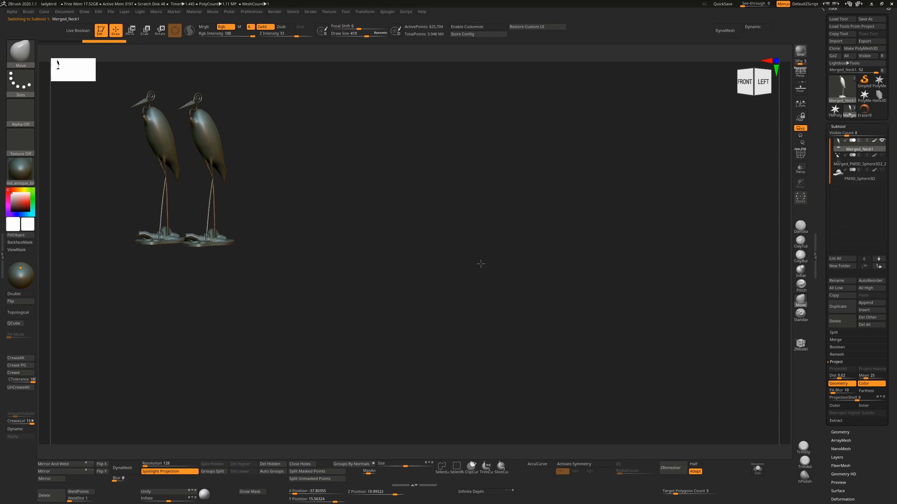
pyautogui.click(857, 164)
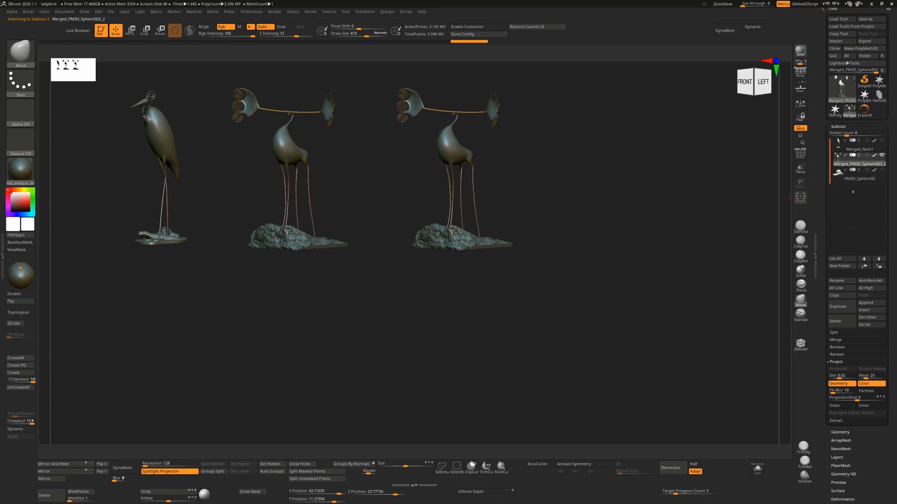
pyautogui.click(856, 177)
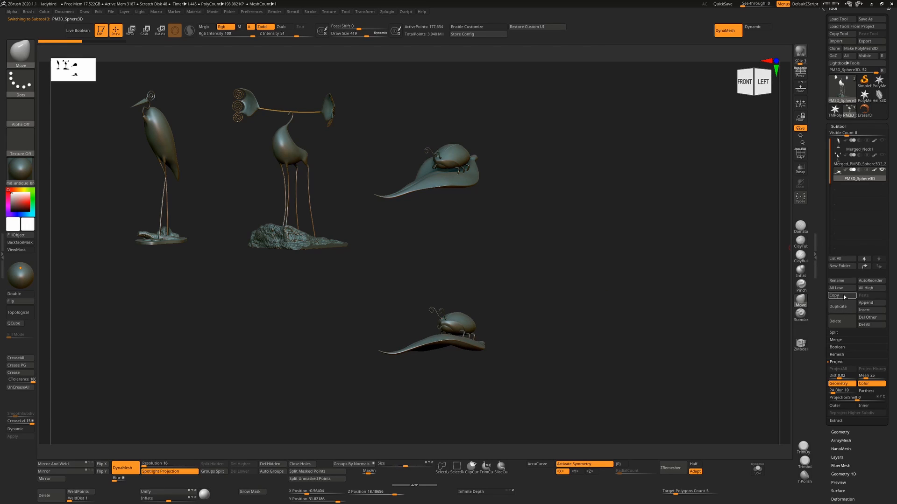
# Append a Sphere3D SubTool and select it for drawing on the canvas.
pyautogui.click(835, 91)
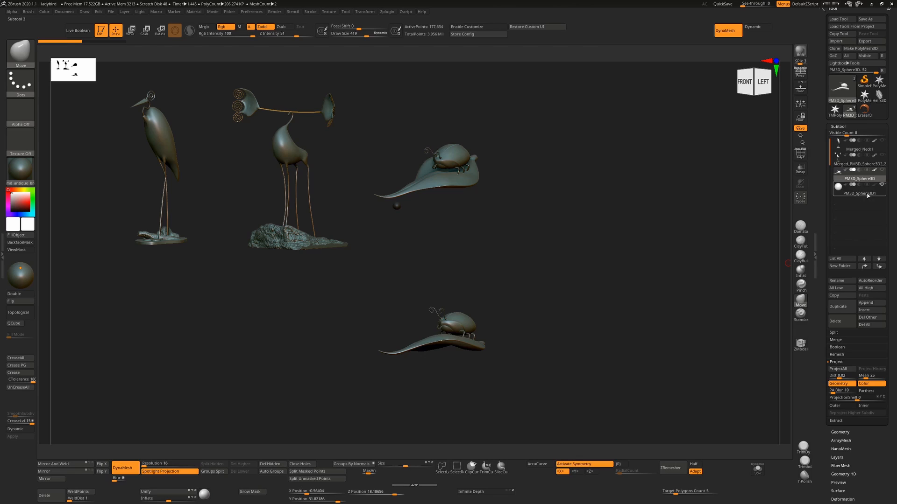
pyautogui.click(858, 192)
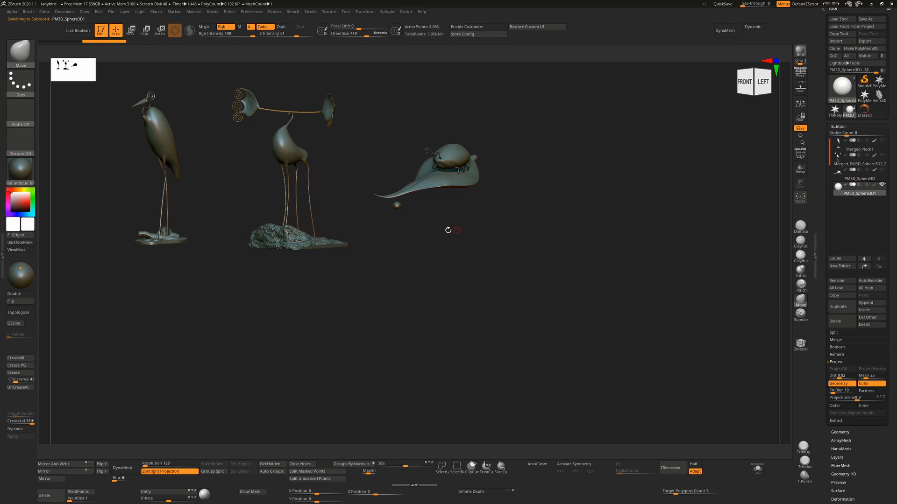
pyautogui.moveTo(573, 239)
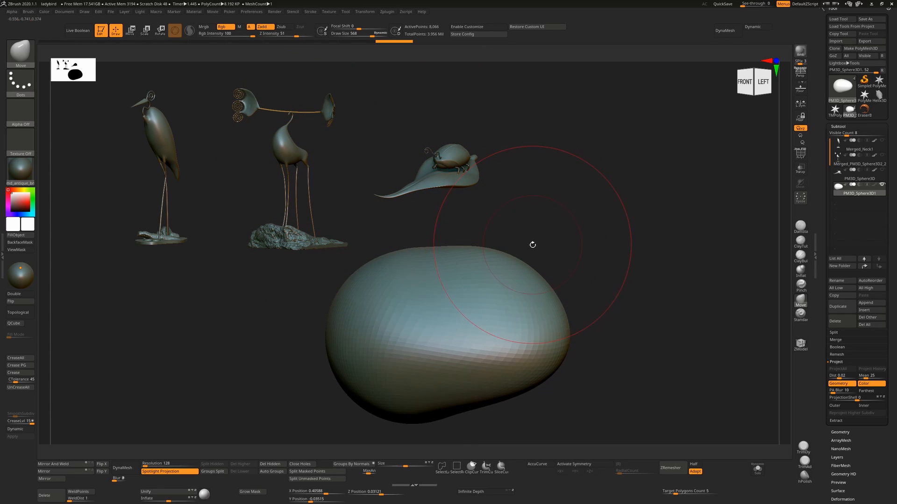
pyautogui.moveTo(561, 245)
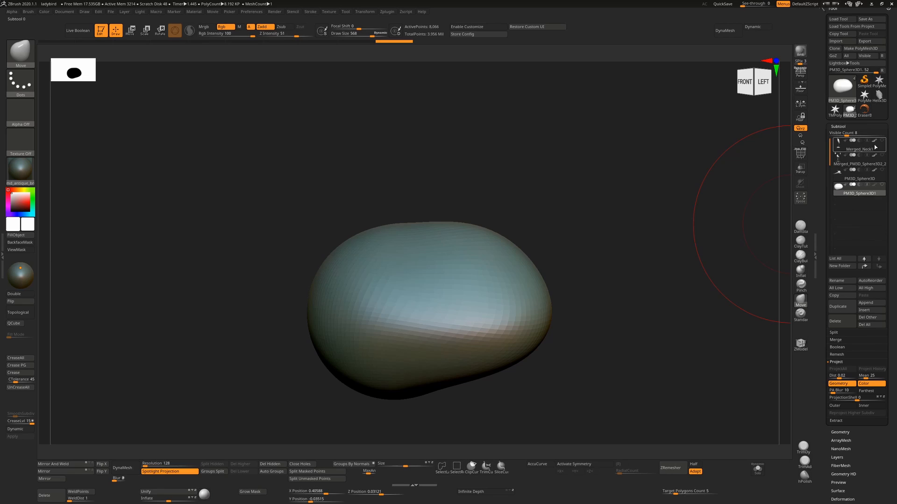
# Redraw the Merged_Neck1 heron on the cleared canvas, then select the bird on rocks.
pyautogui.click(857, 149)
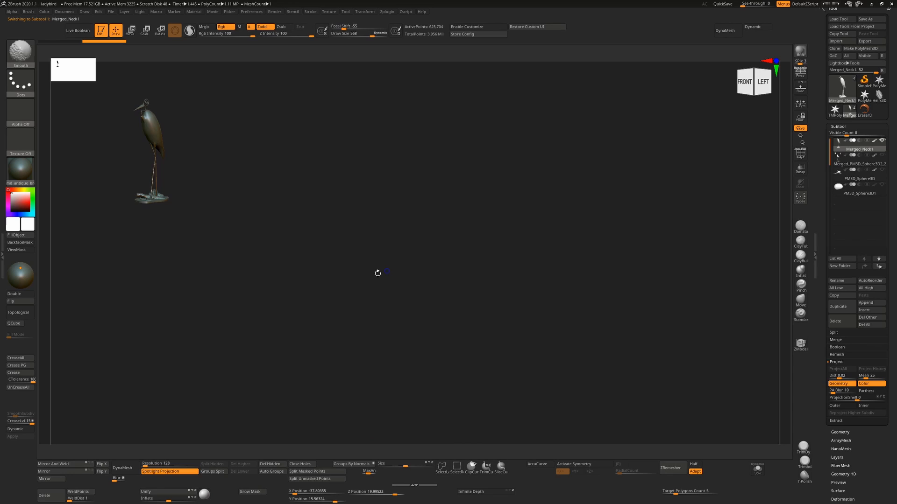
pyautogui.click(857, 164)
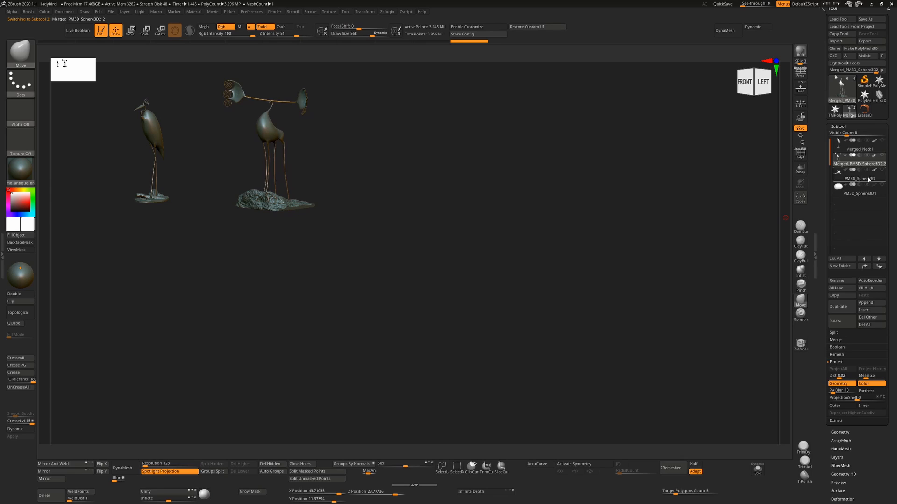
# Draw the ladybird and the flattened blob SubTools beside the heron and bird on rocks.
pyautogui.click(858, 177)
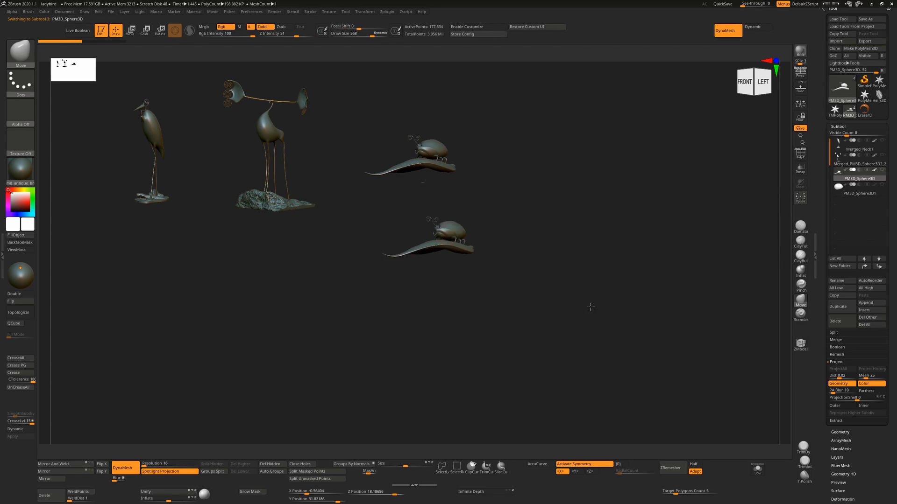
pyautogui.click(857, 192)
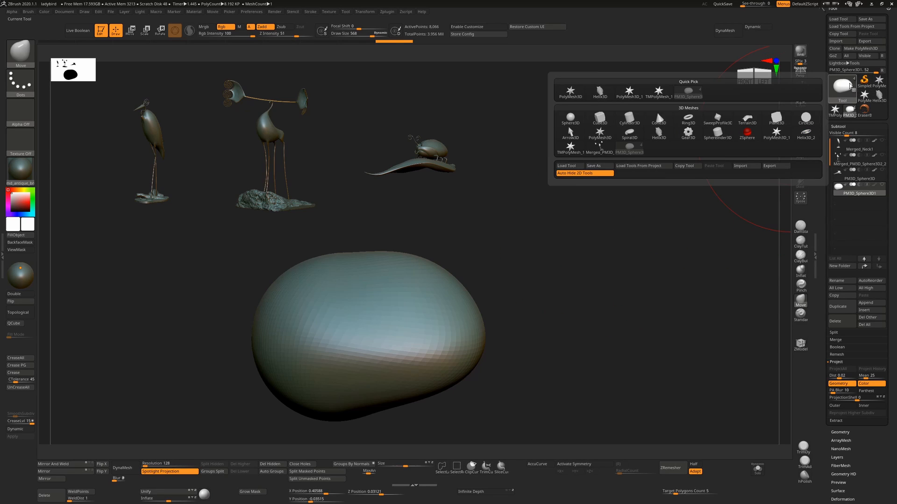
# Make EraserBrush the active tool, confirming Switch in the Edit/Transform dialog.
pyautogui.click(583, 172)
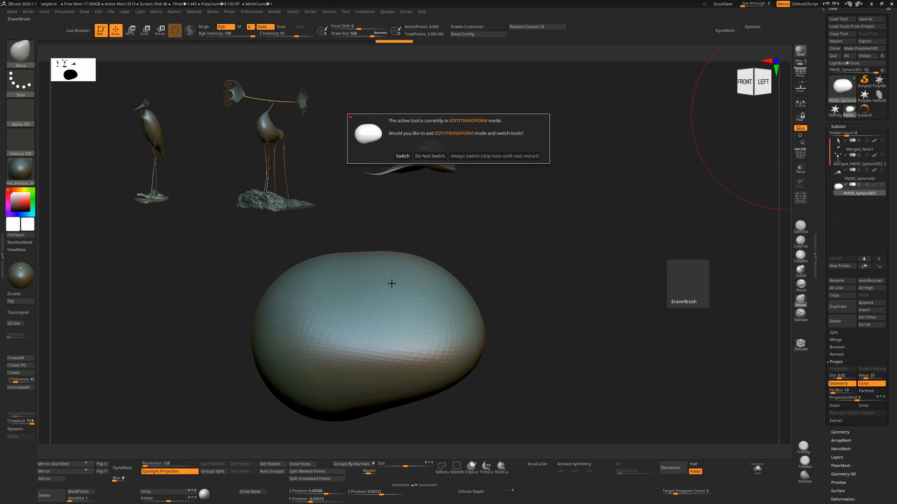
pyautogui.moveTo(410, 309)
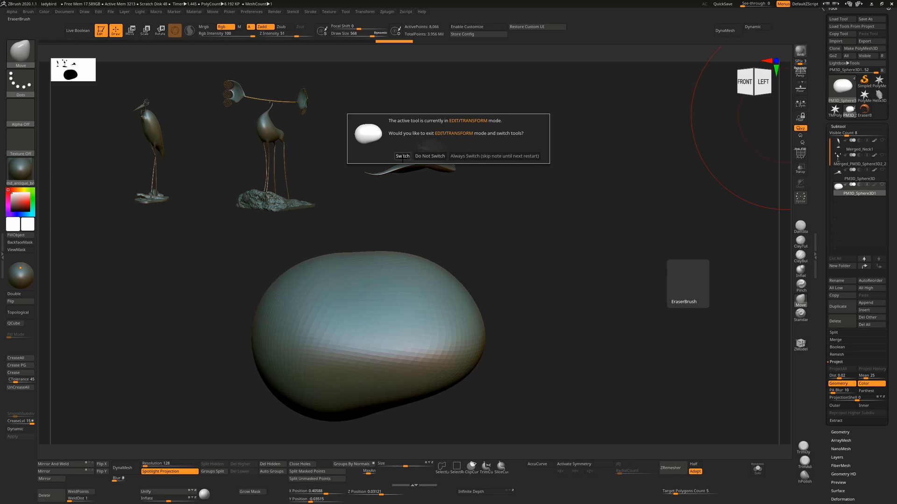
pyautogui.click(402, 156)
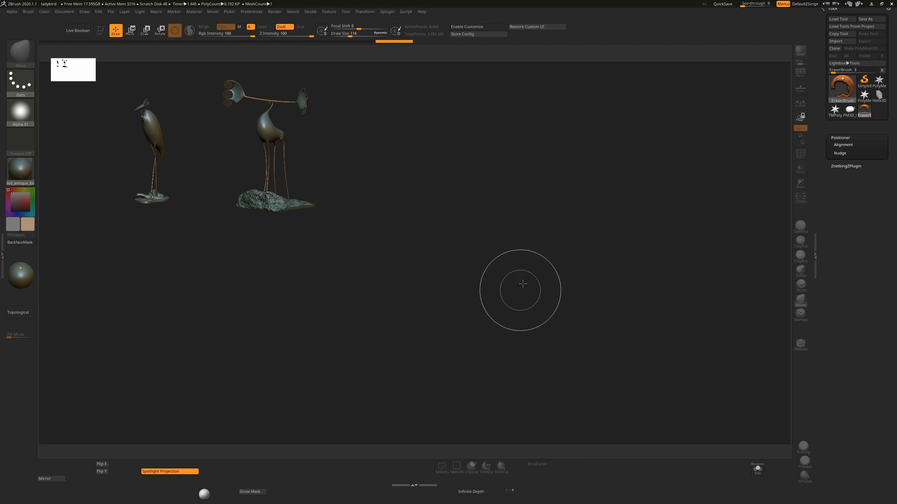
pyautogui.moveTo(520, 278)
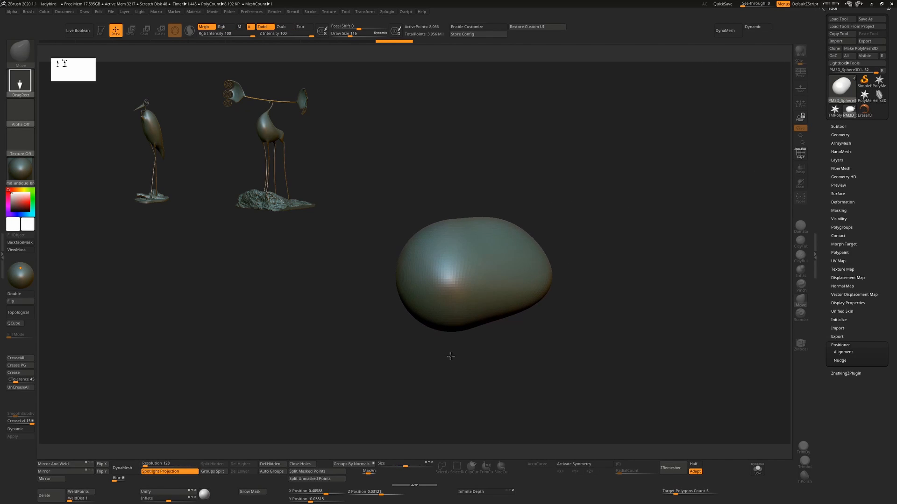
pyautogui.moveTo(511, 323)
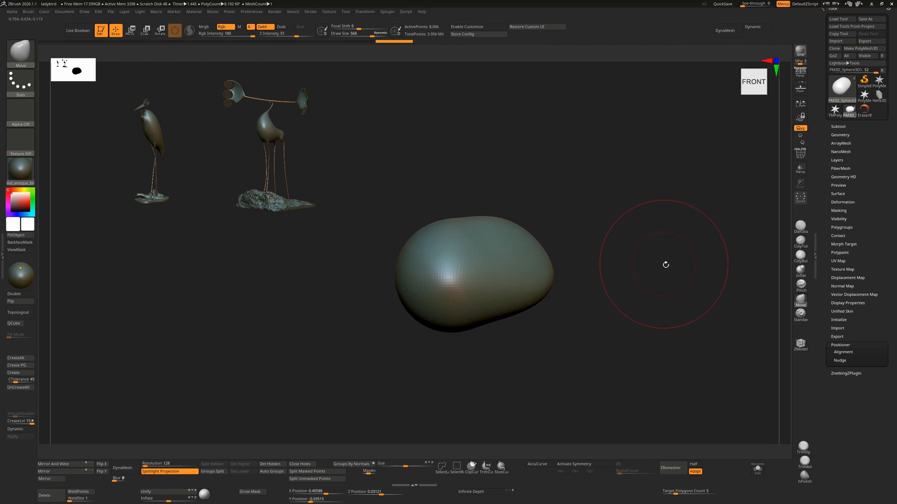
# Expand the SubTool subpalette with the flattened blob in Edit mode.
pyautogui.click(838, 126)
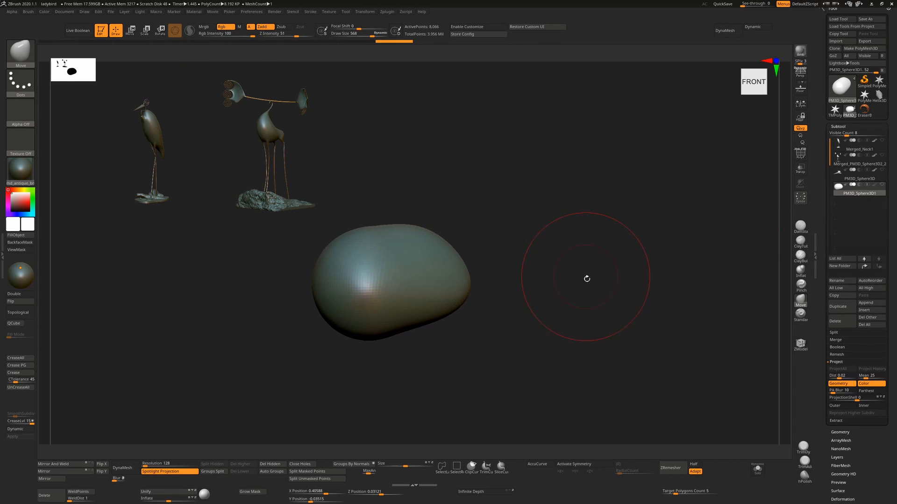